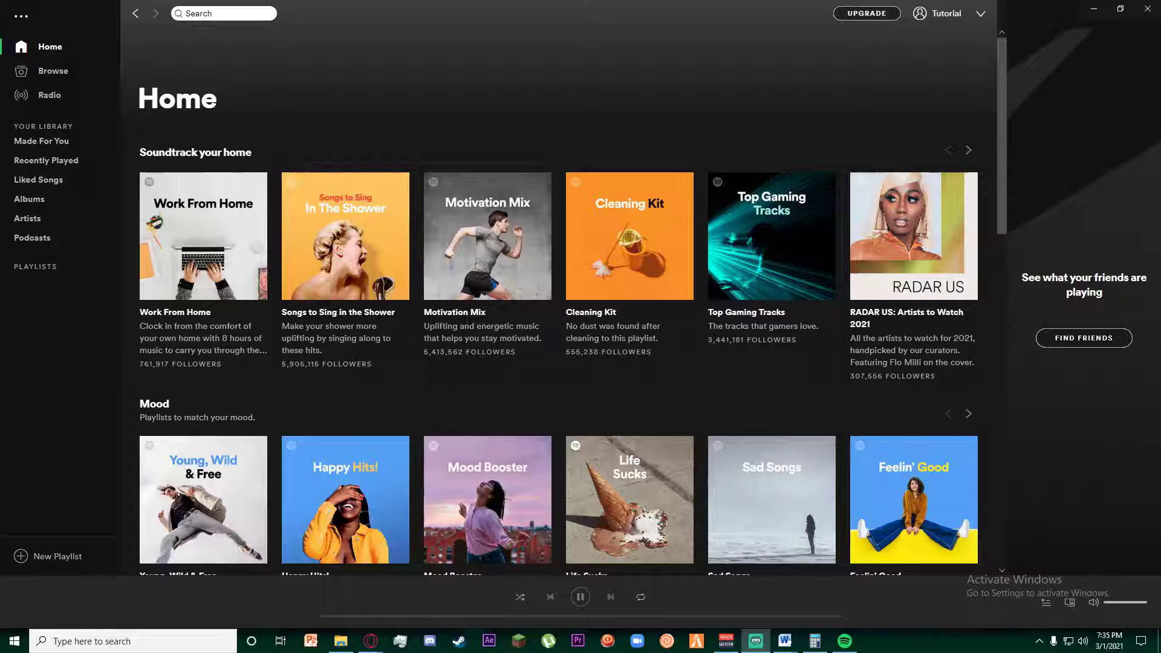
- Launch Spotify from Windows search and go to the Browse page of genres and moods
left_click(13, 640)
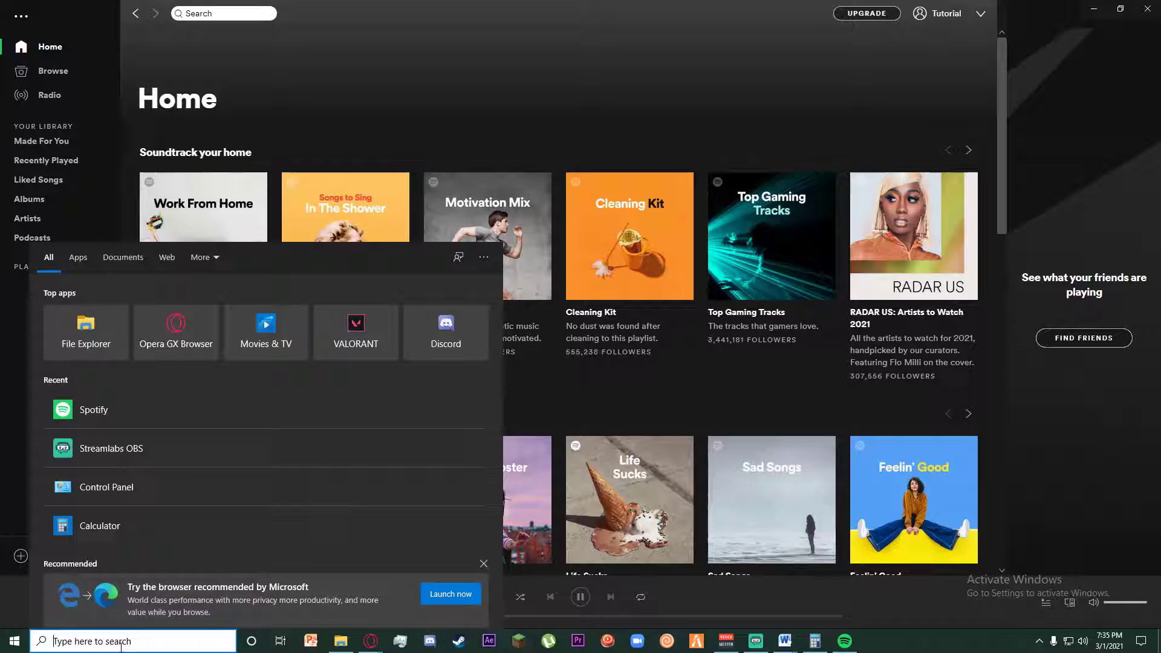
mouse_move(132, 412)
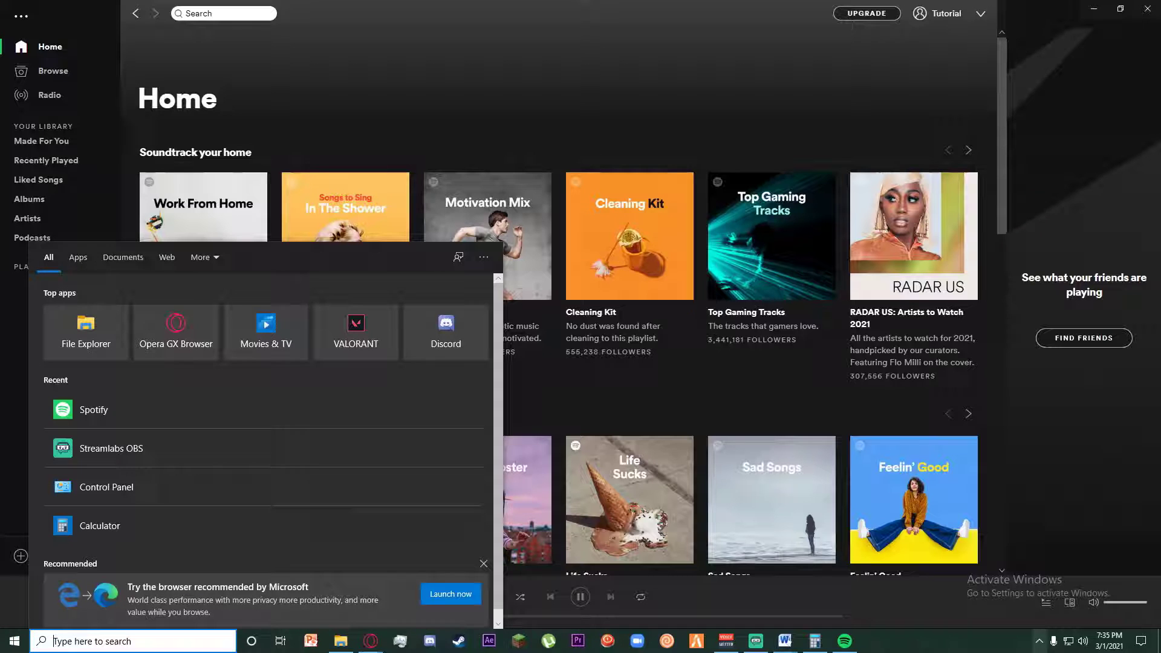
type("s")
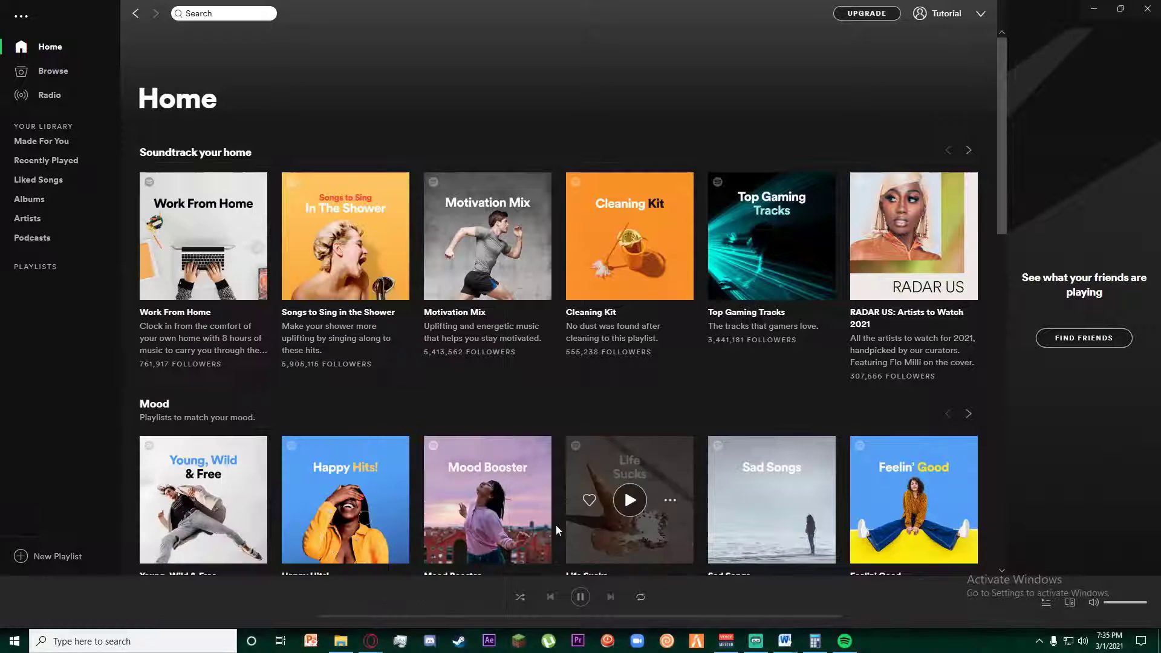
mouse_move(930, 50)
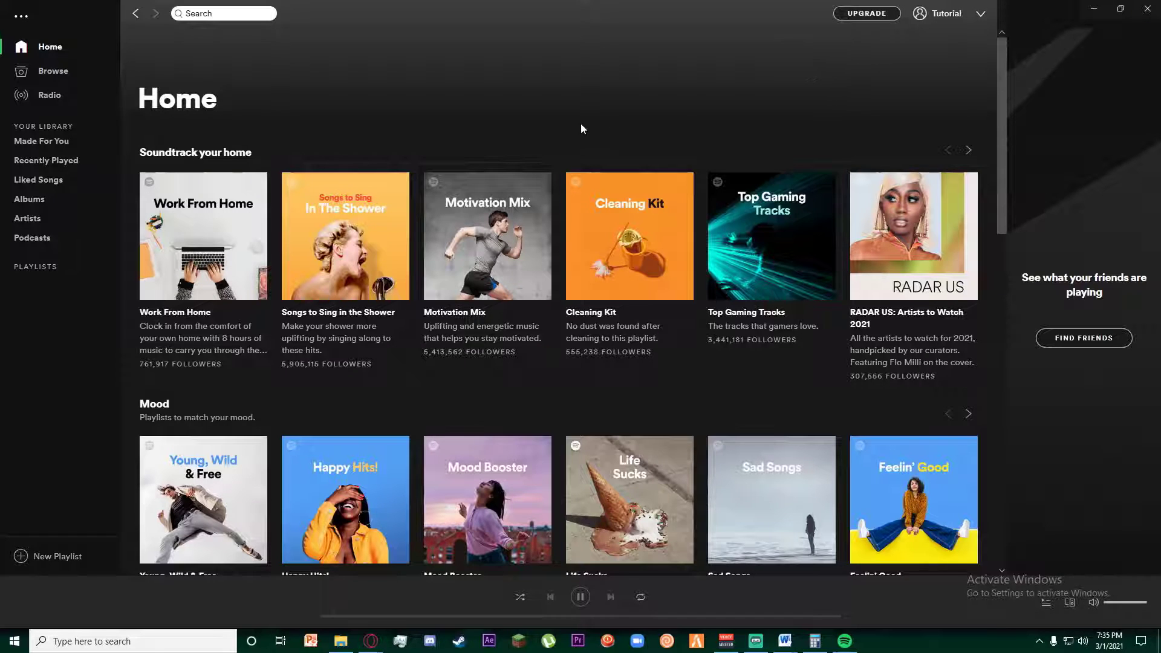
mouse_move(203, 235)
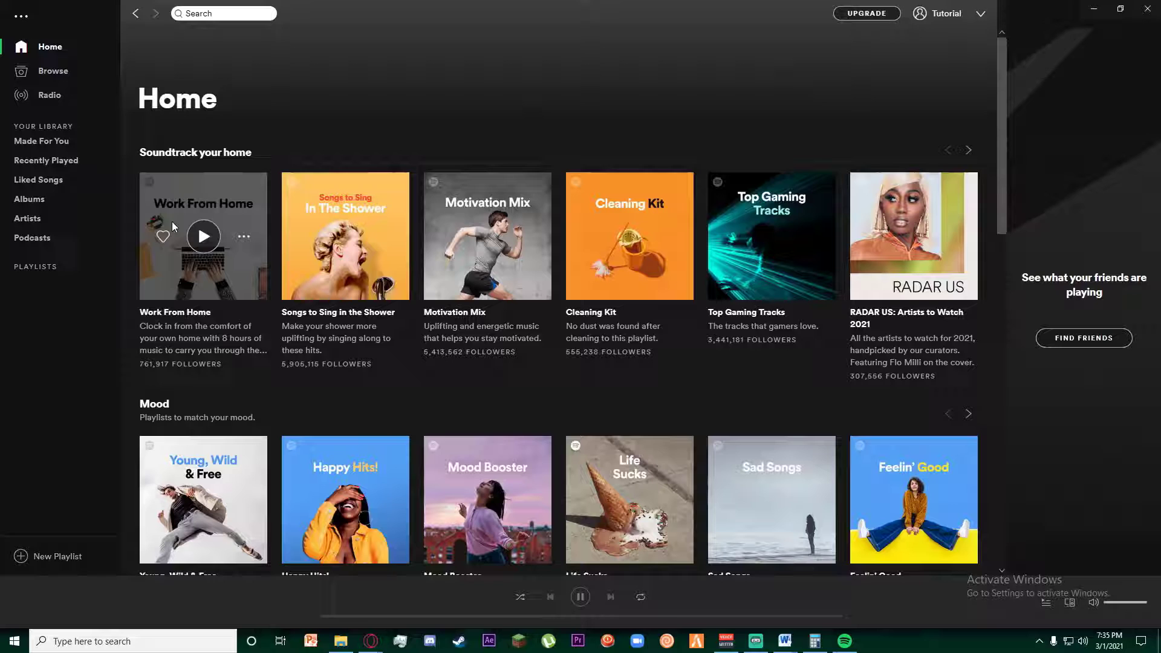
mouse_move(513, 103)
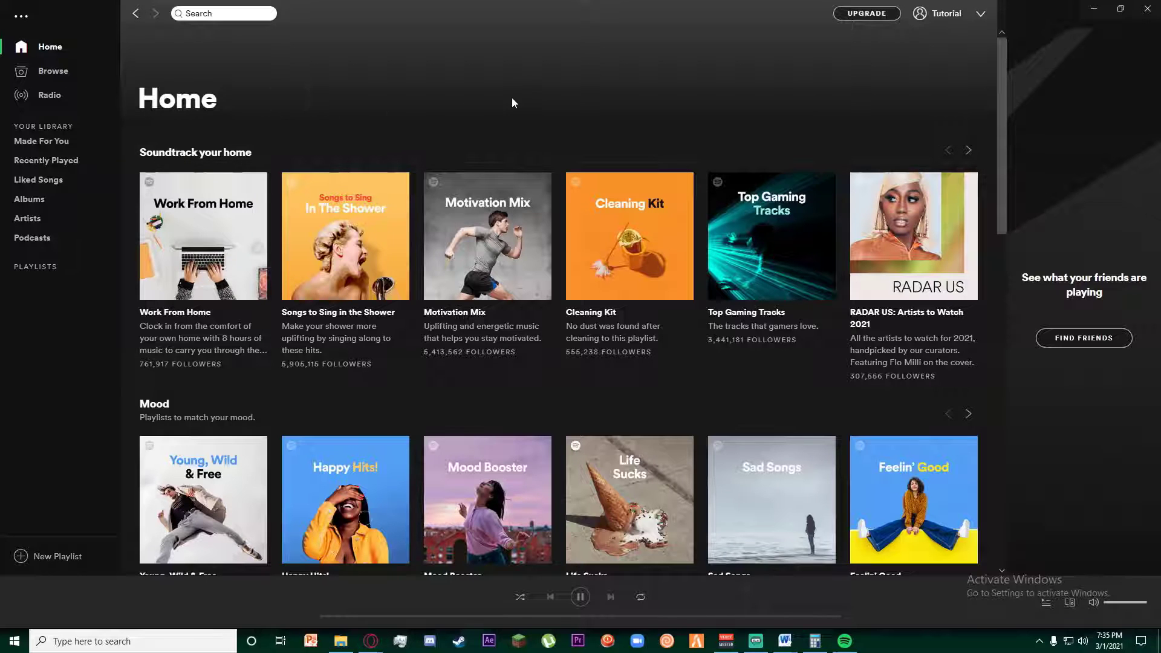
mouse_move(108, 288)
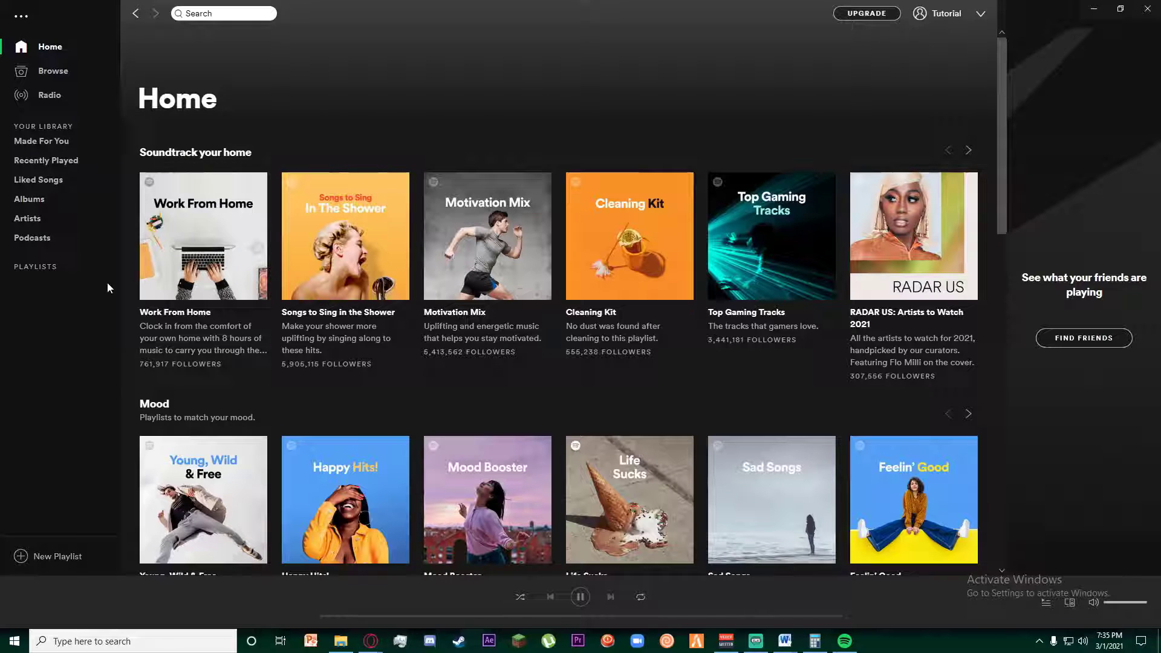
mouse_move(11, 109)
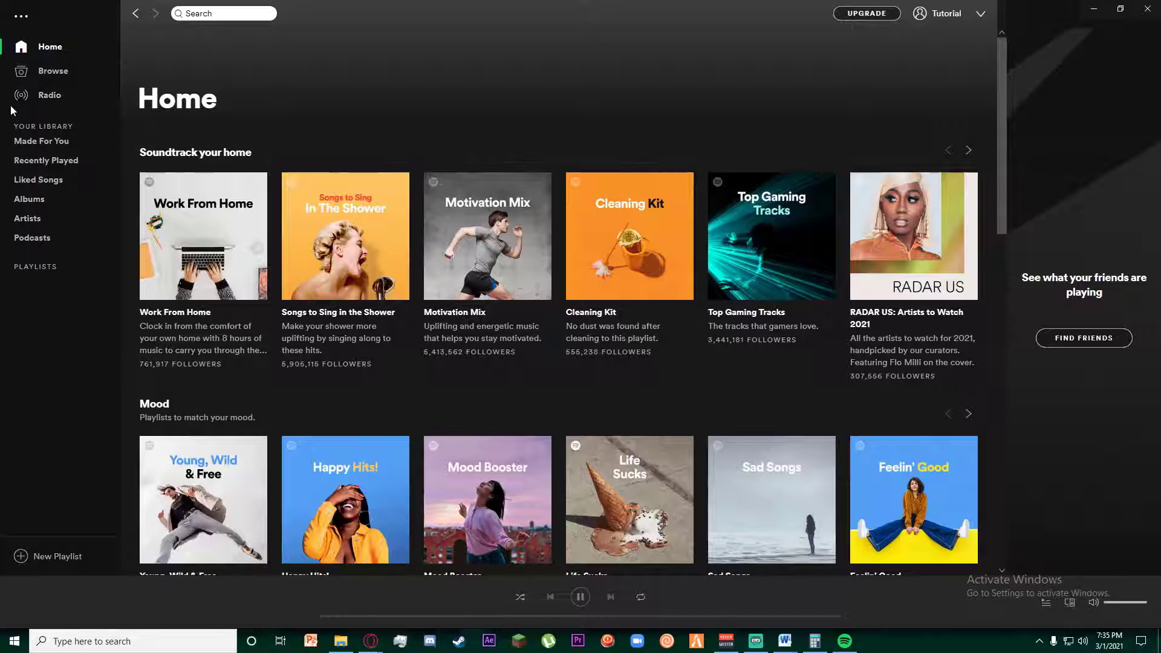
mouse_move(46, 82)
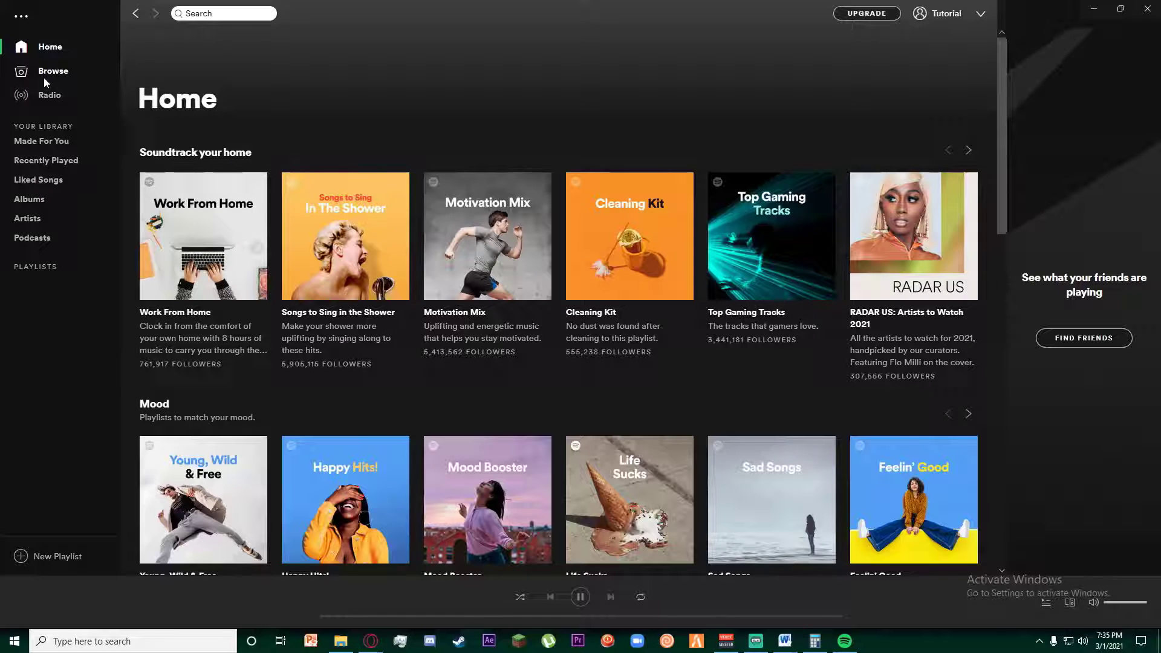
left_click(52, 70)
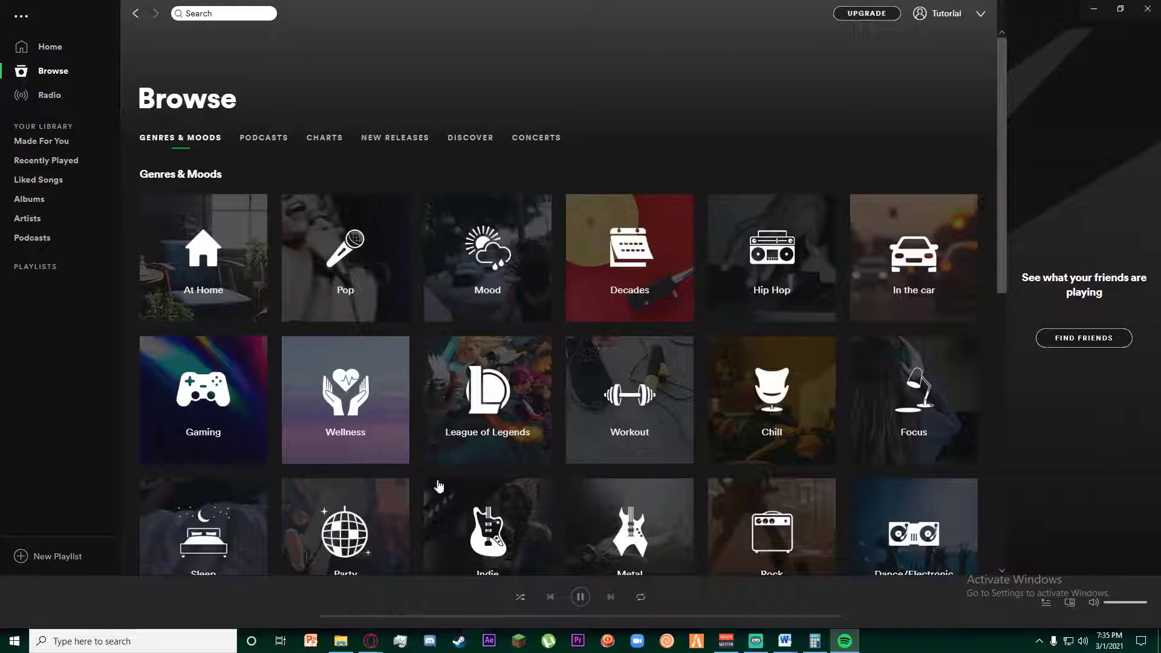
mouse_move(224, 181)
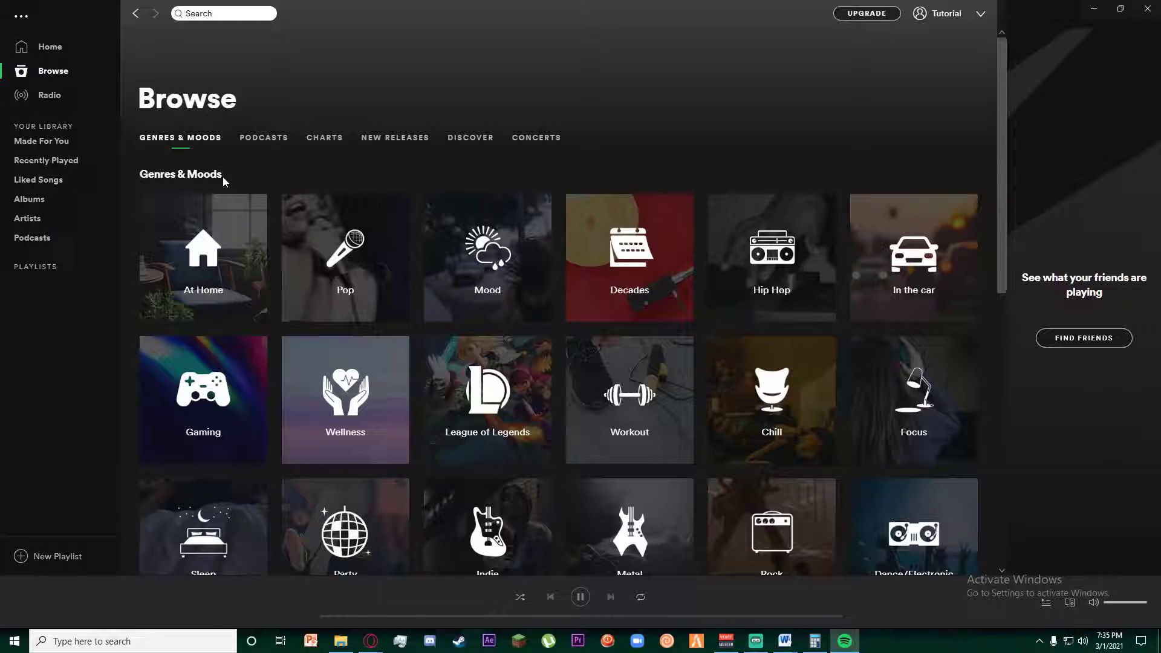
mouse_move(415, 152)
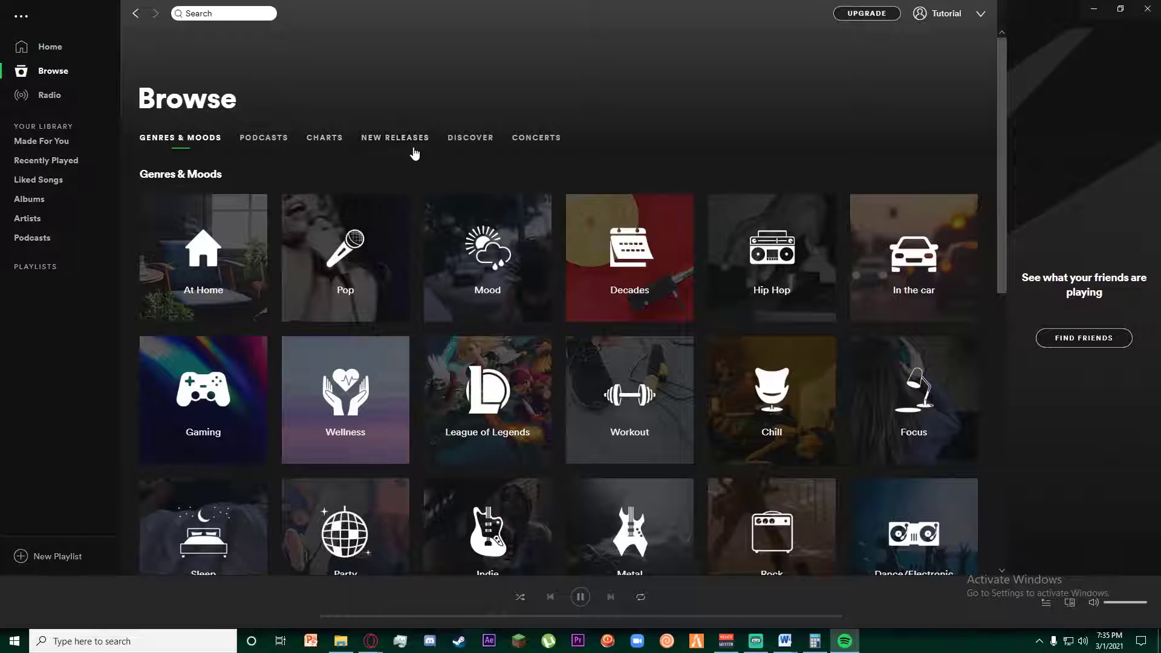
scroll("down", 3)
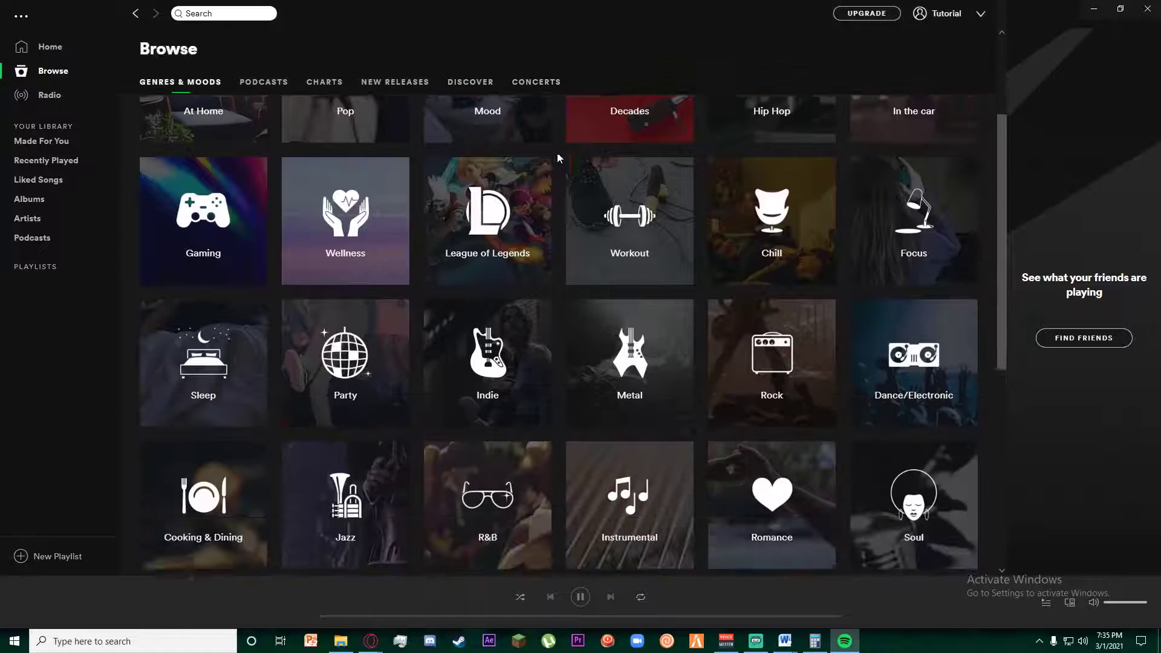
scroll("down", 3)
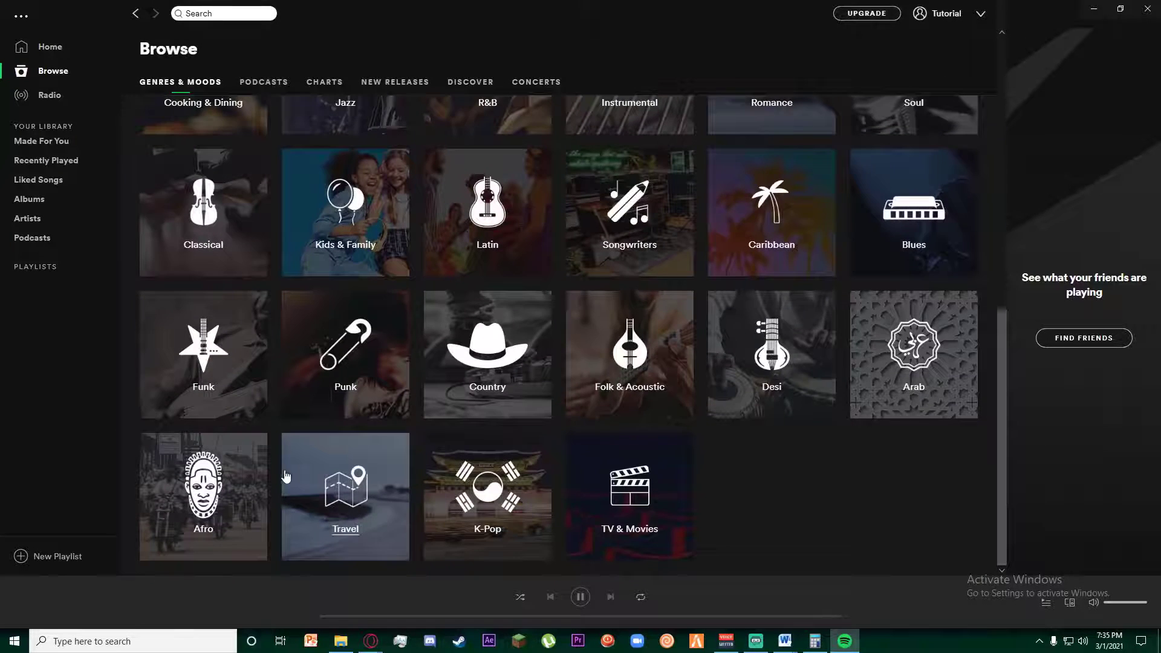
scroll("up", 3)
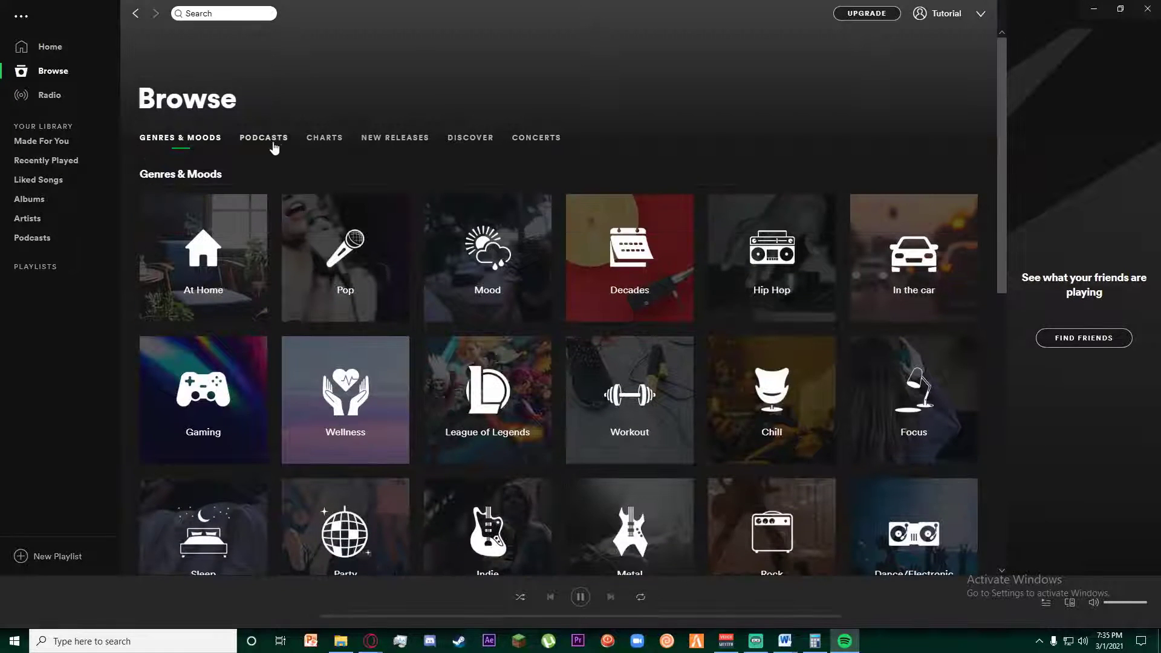
- Switch the Browse page to the Podcasts tab to reveal categories like Stories and Comedy
left_click(264, 138)
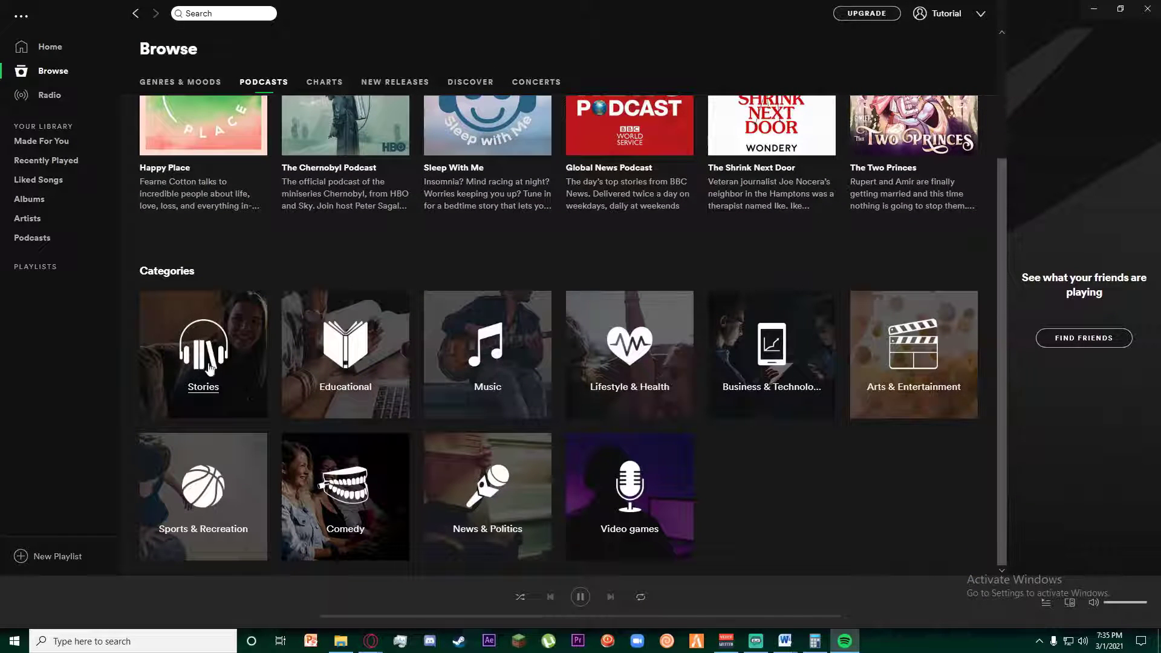
mouse_move(362, 345)
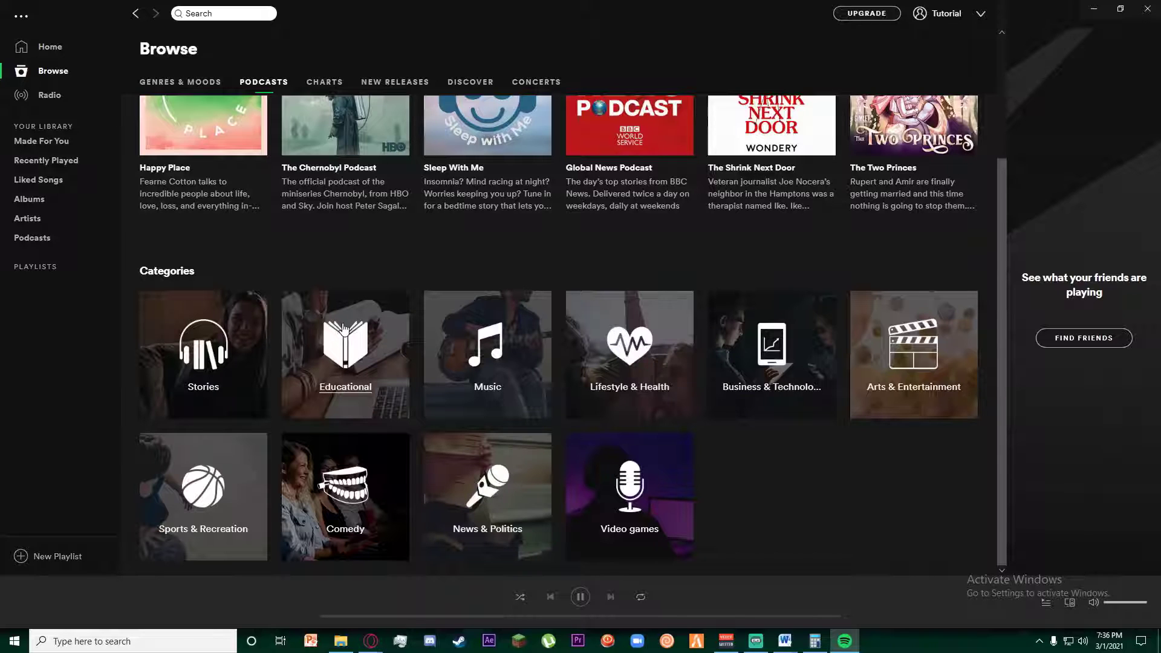
mouse_move(629, 396)
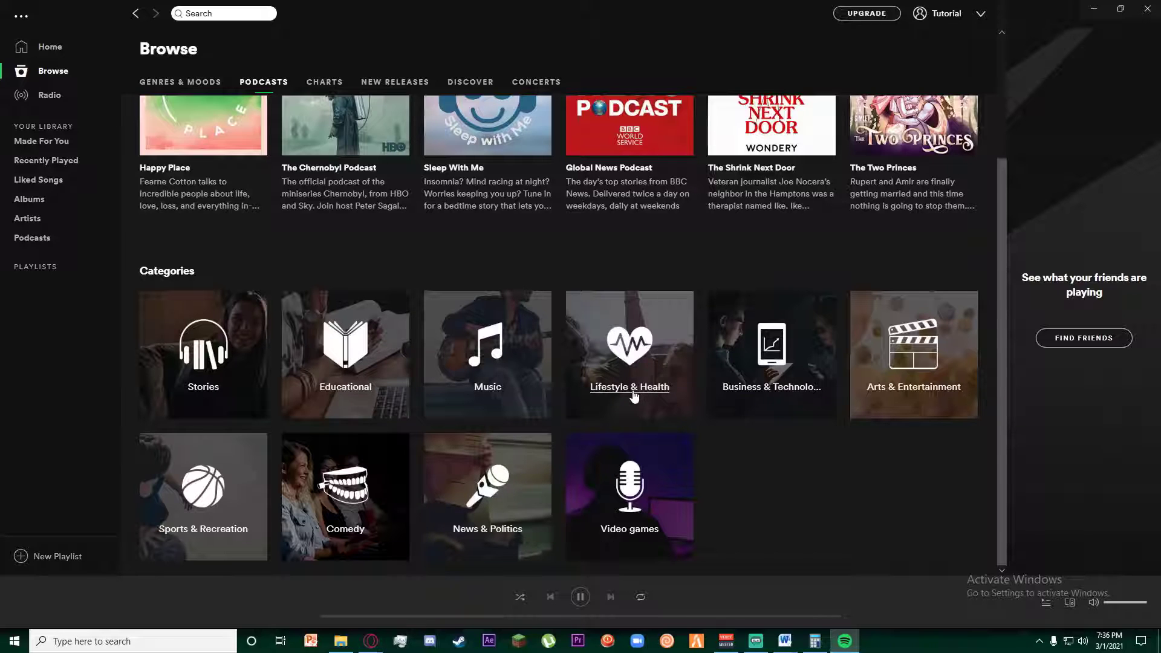
mouse_move(487, 537)
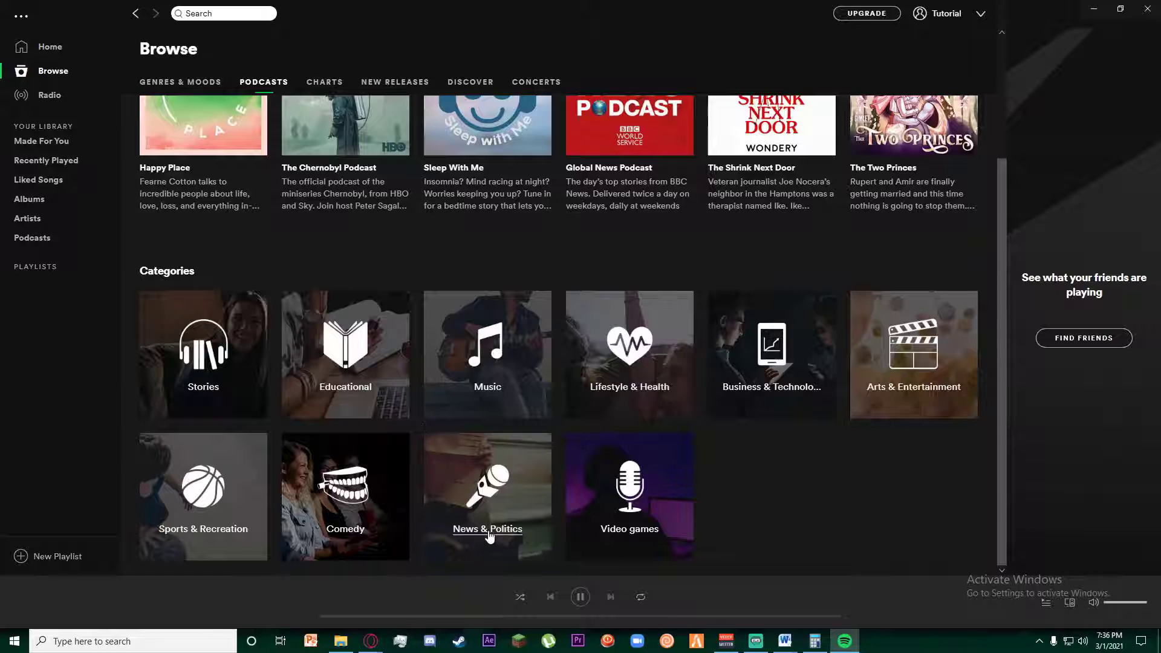
mouse_move(837, 357)
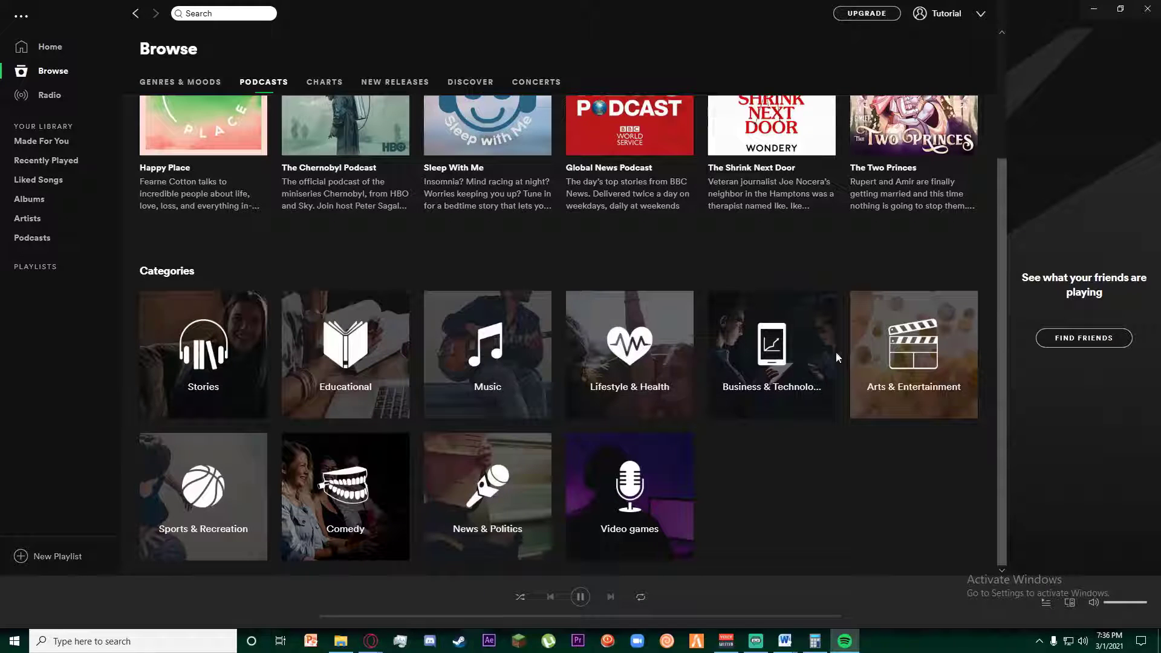
mouse_move(230, 372)
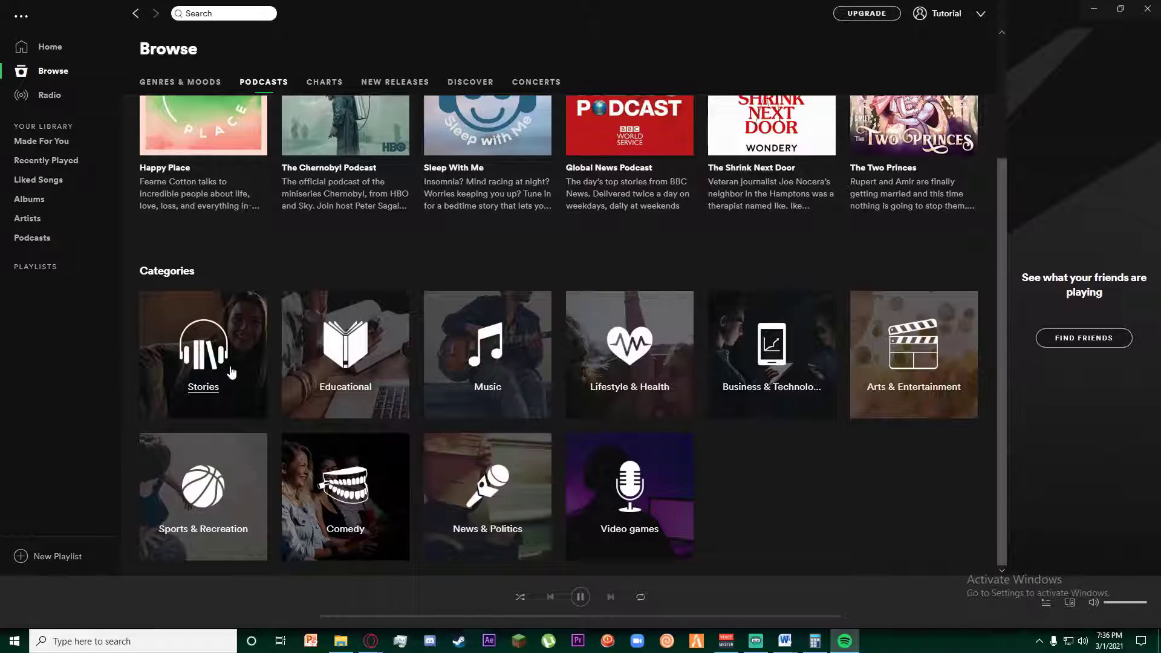
mouse_move(204, 396)
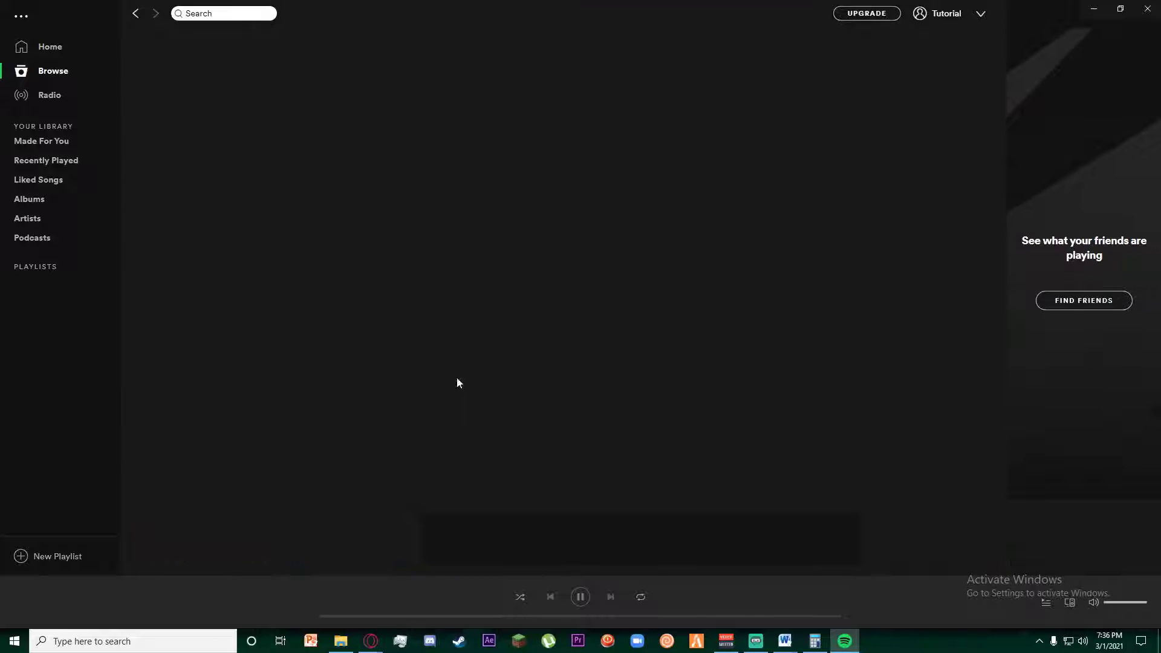
- Open the Stories category and scroll through its audiobooks and popular podcasts like Modern Love
left_click(32, 237)
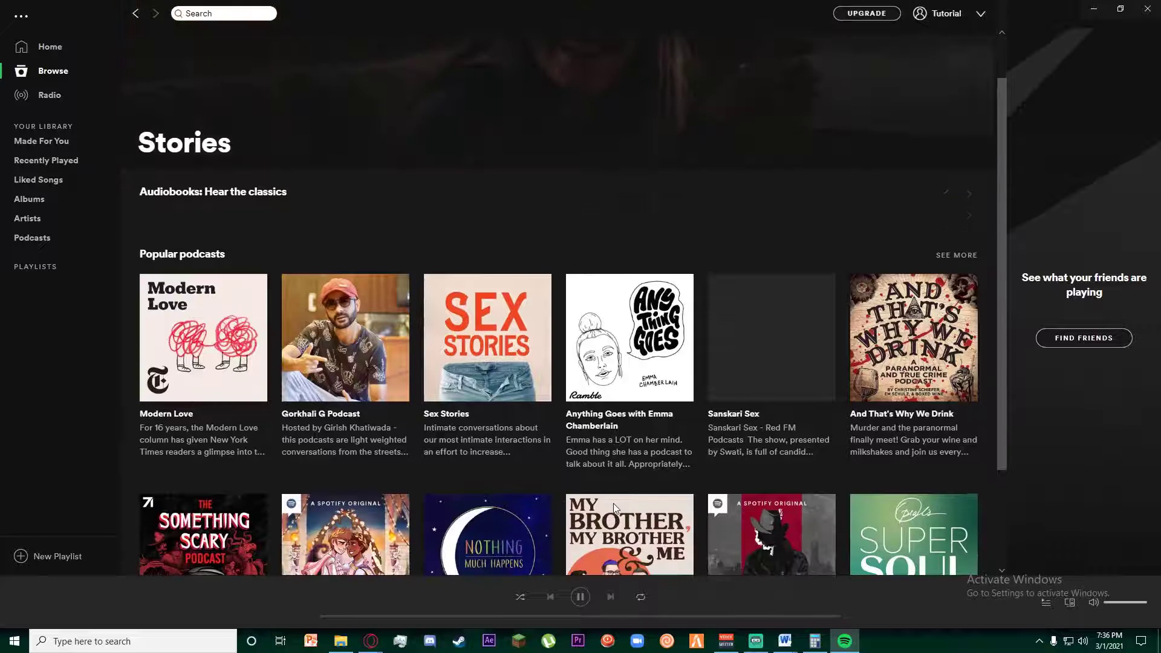
scroll("up", 3)
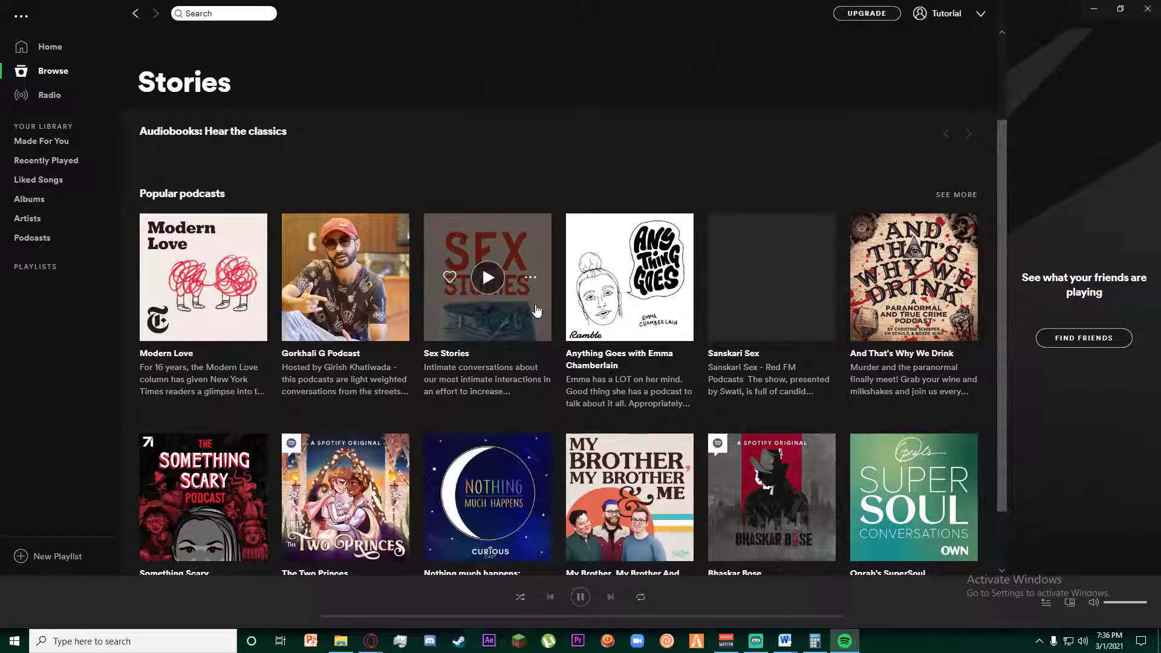
scroll("down", 3)
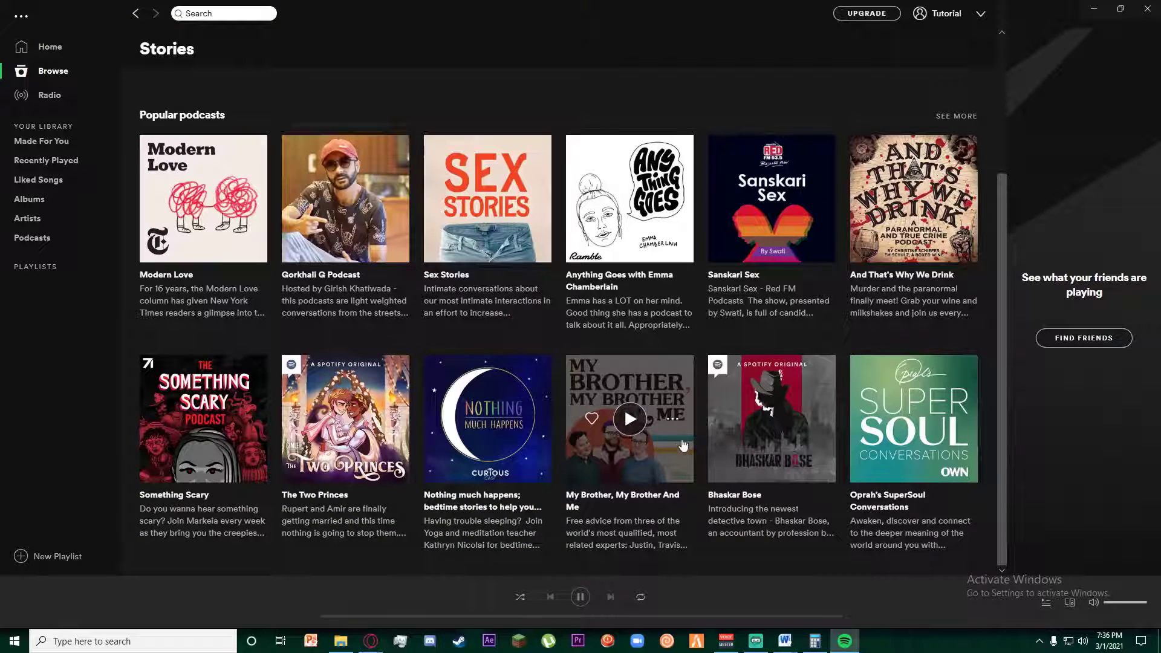
mouse_move(912, 197)
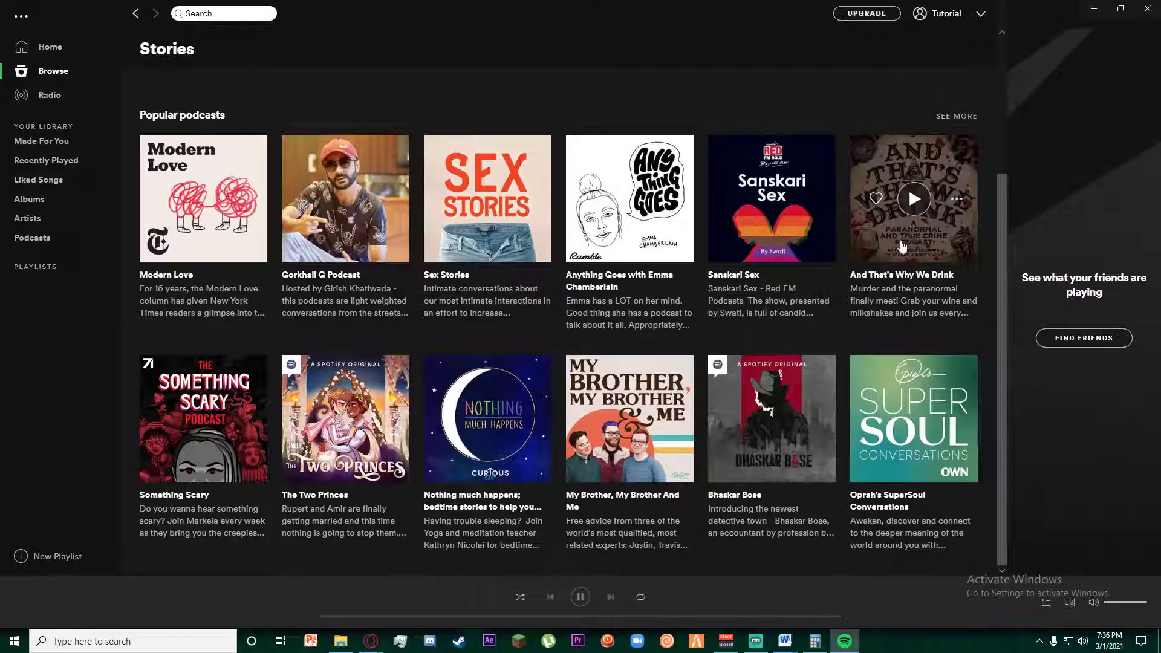
scroll("up", 3)
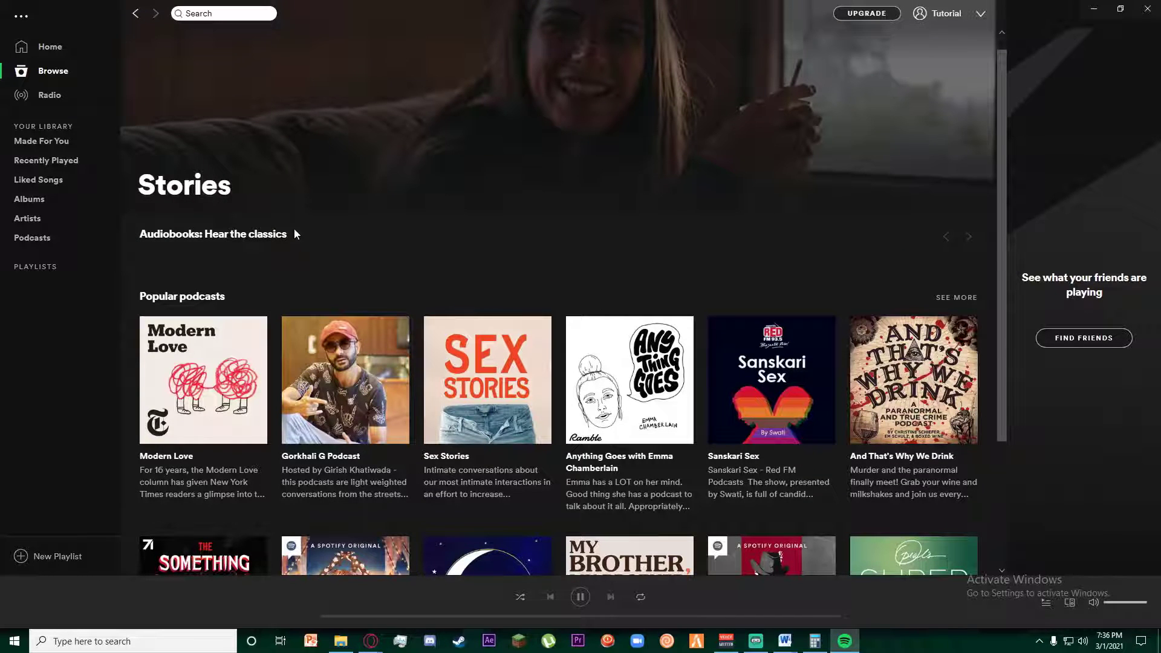
mouse_move(176, 234)
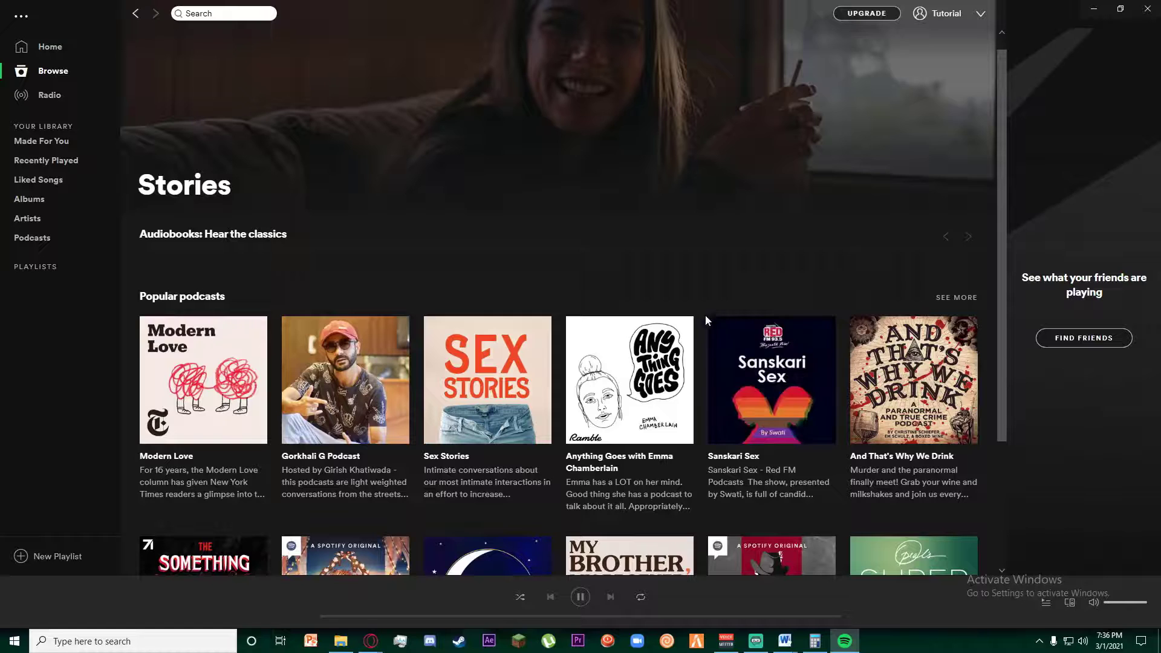
mouse_move(686, 230)
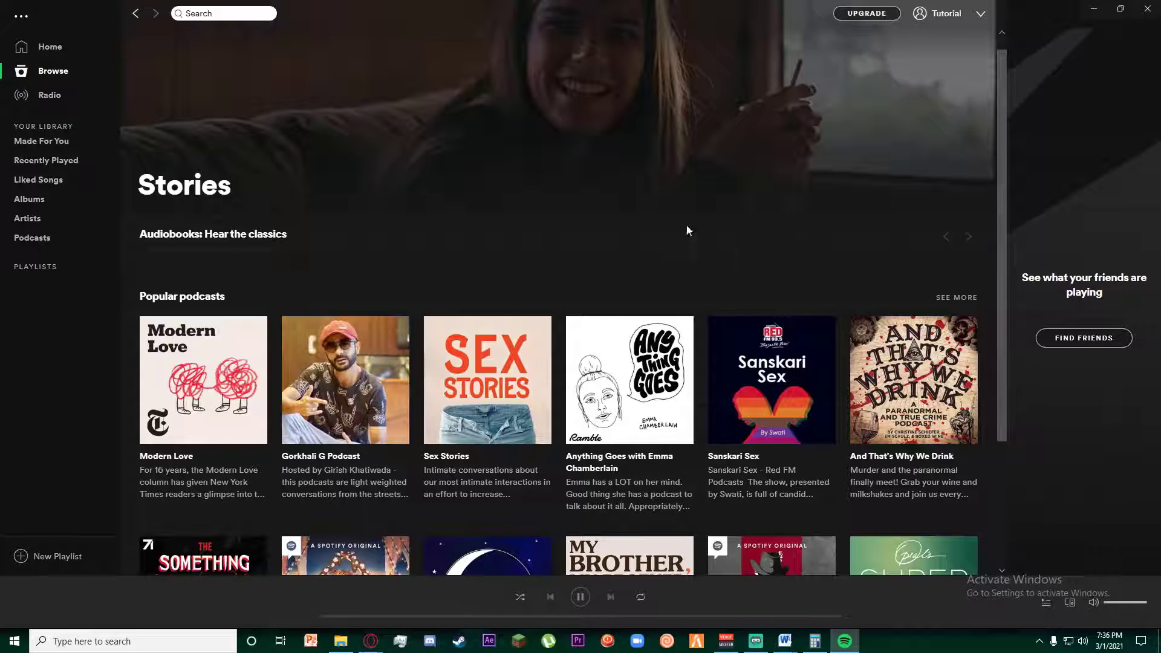